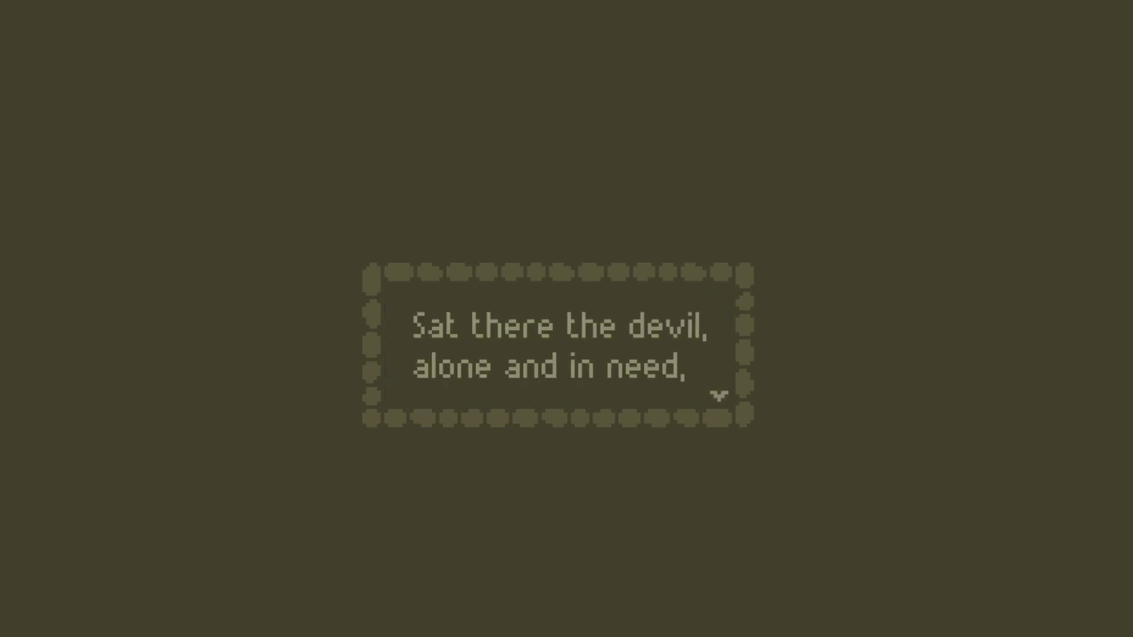
Advance the ending dialog to the line 'No one would level, someone would say,'.
left_click(718, 397)
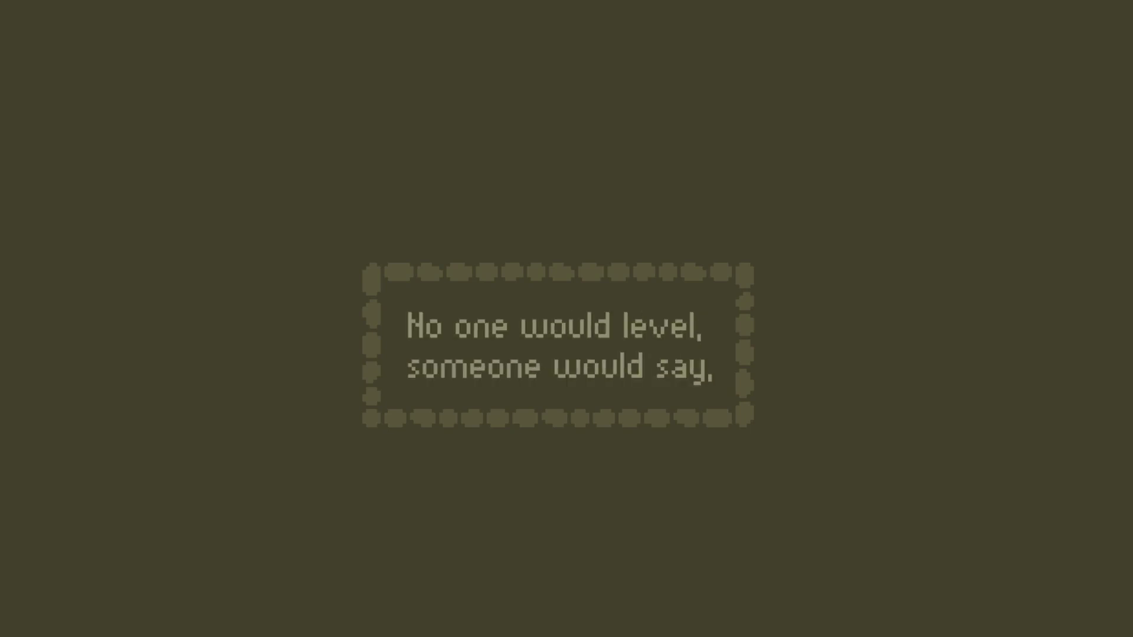